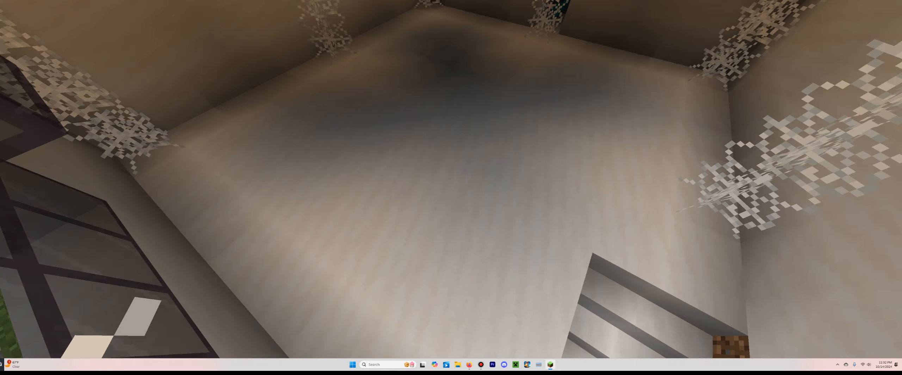
pyautogui.moveTo(450, 179)
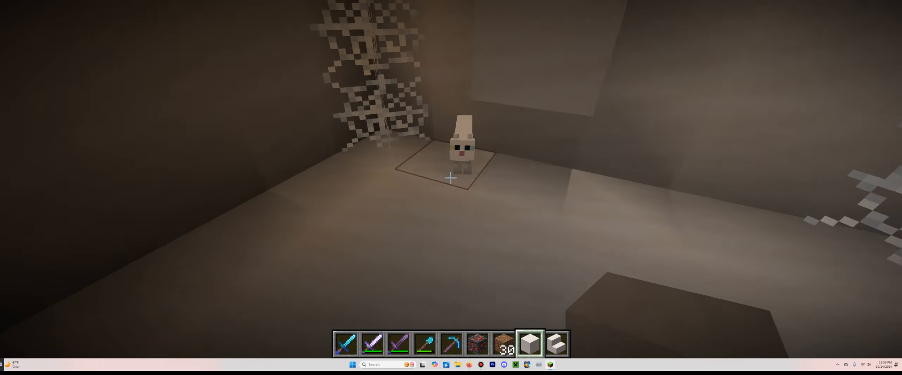
pyautogui.moveTo(451, 179)
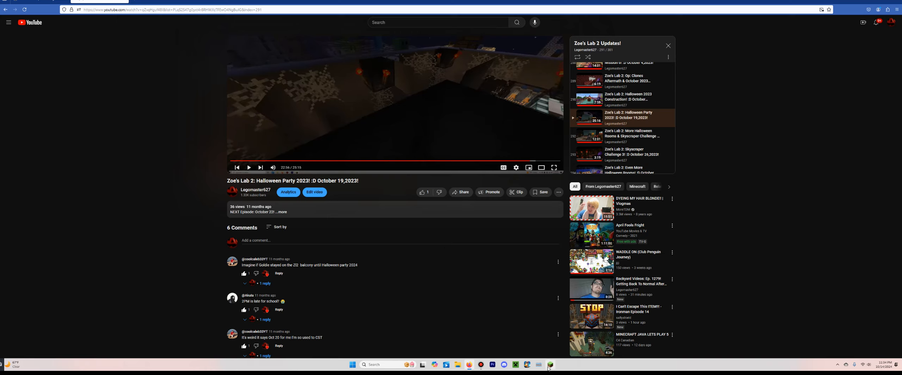
# - Return to the Minecraft window from the reference video
pyautogui.click(549, 365)
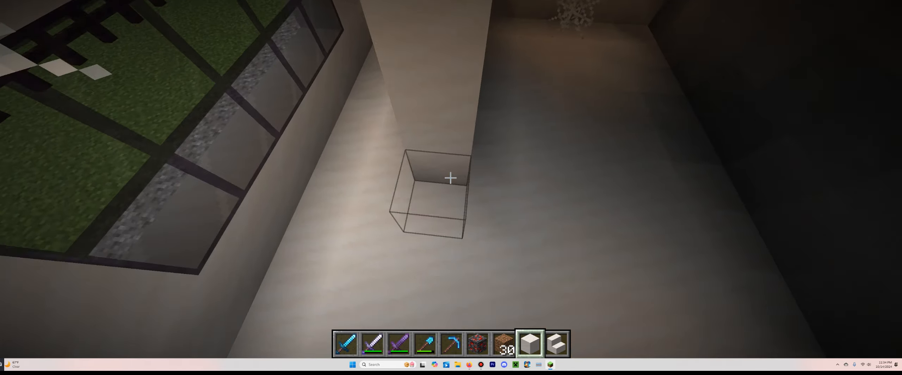
pyautogui.moveTo(451, 177)
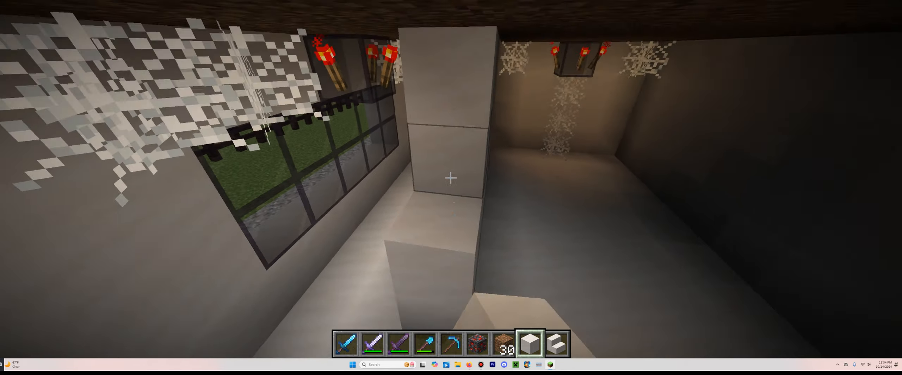
pyautogui.moveTo(451, 178)
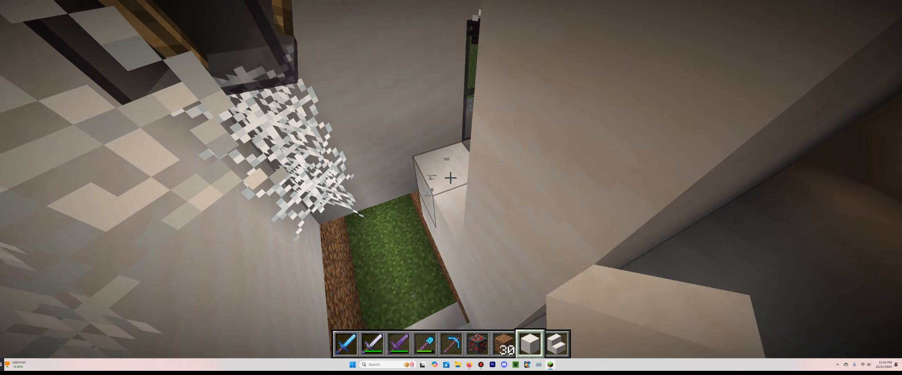
pyautogui.moveTo(451, 178)
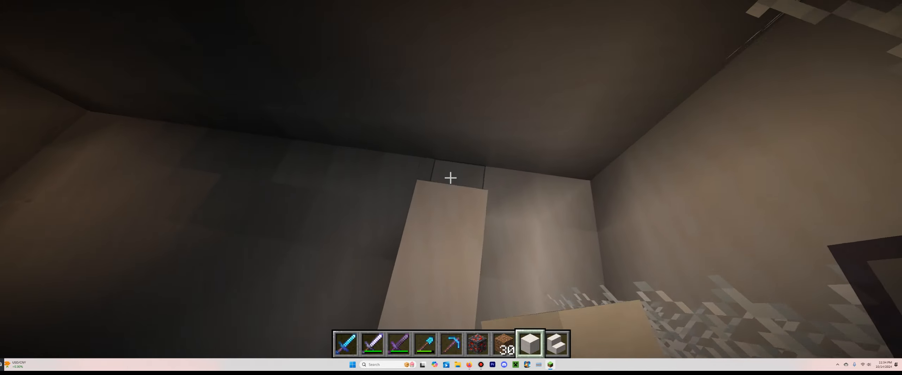
pyautogui.moveTo(450, 178)
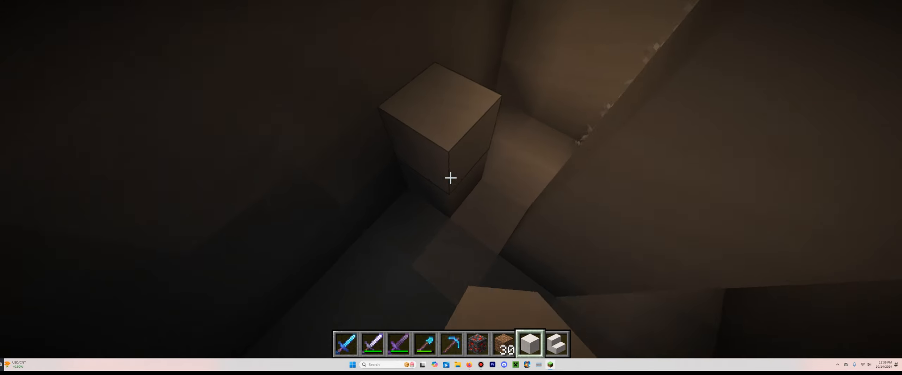
pyautogui.moveTo(451, 179)
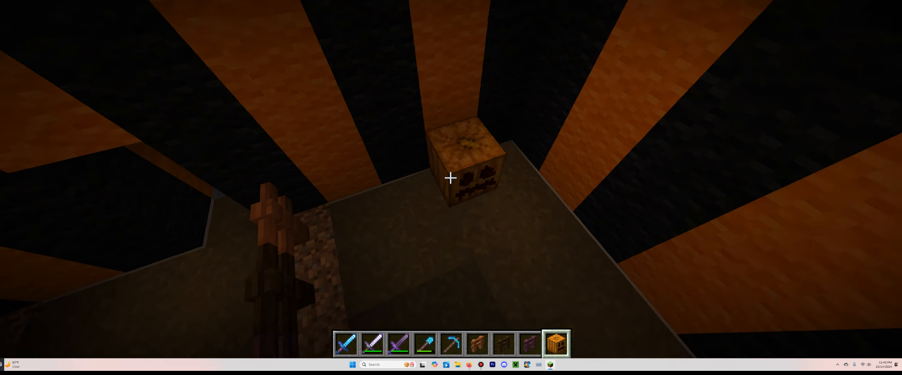
pyautogui.moveTo(450, 178)
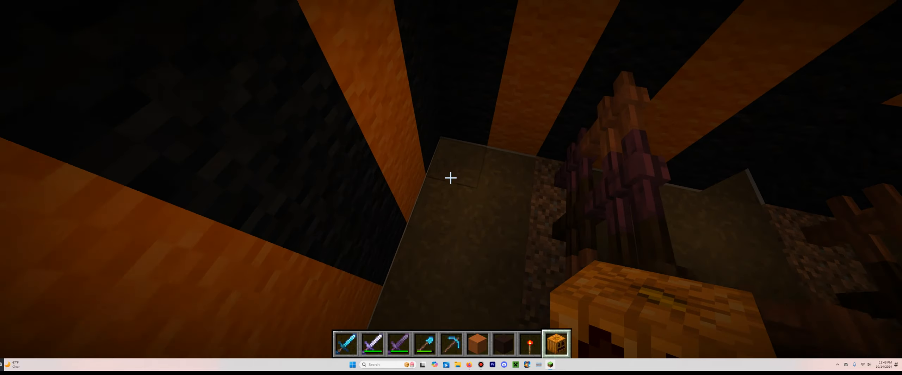
# - Begin a chat command while decorating around the jack o'lantern
pyautogui.press('/')
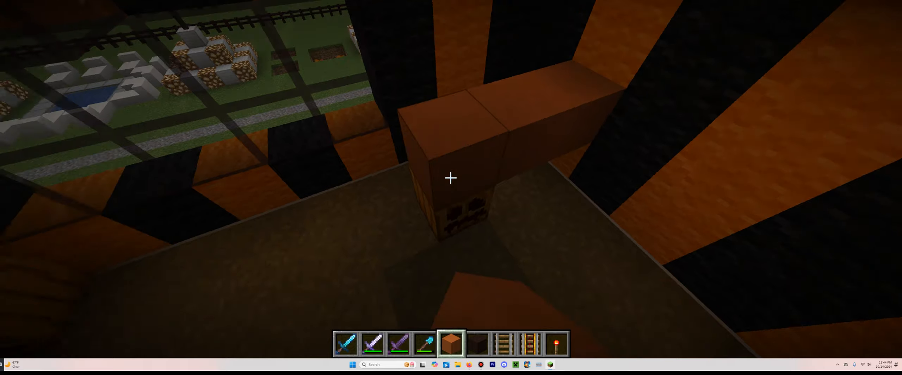
pyautogui.moveTo(450, 177)
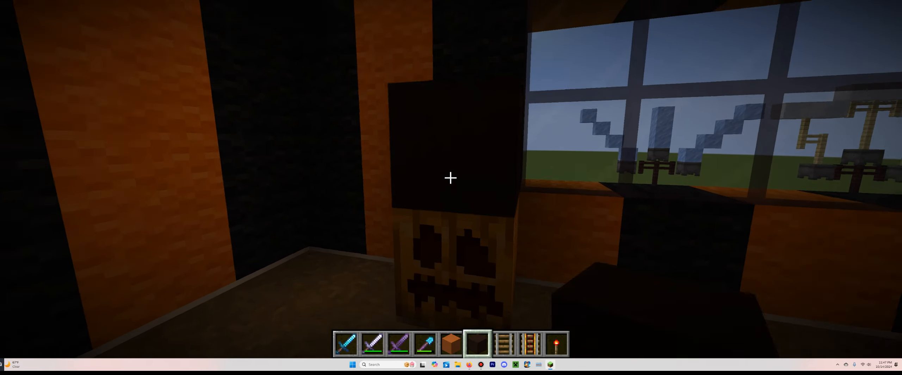
pyautogui.moveTo(450, 178)
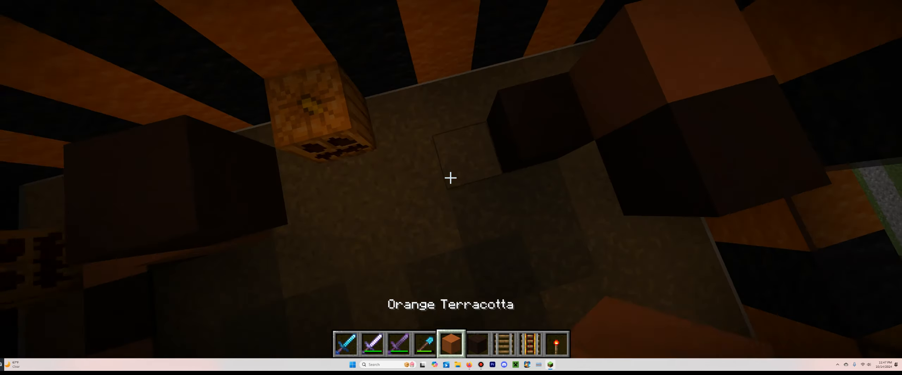
# - Switch to hotbar slot 6 terracotta for the orange-and-black checker floor
pyautogui.press('/')
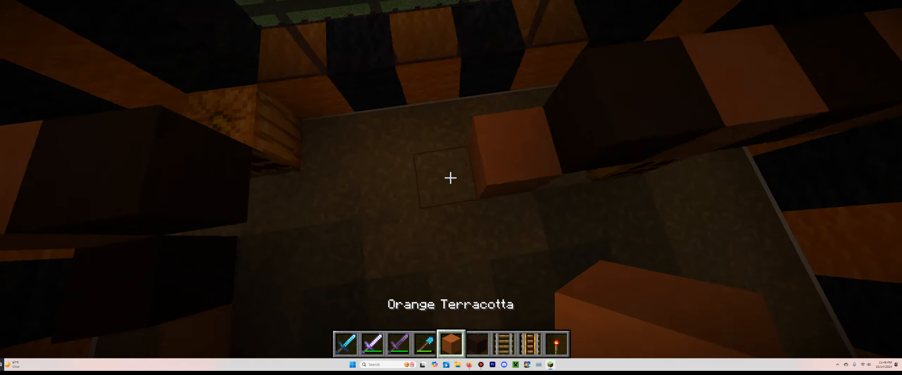
pyautogui.press('6')
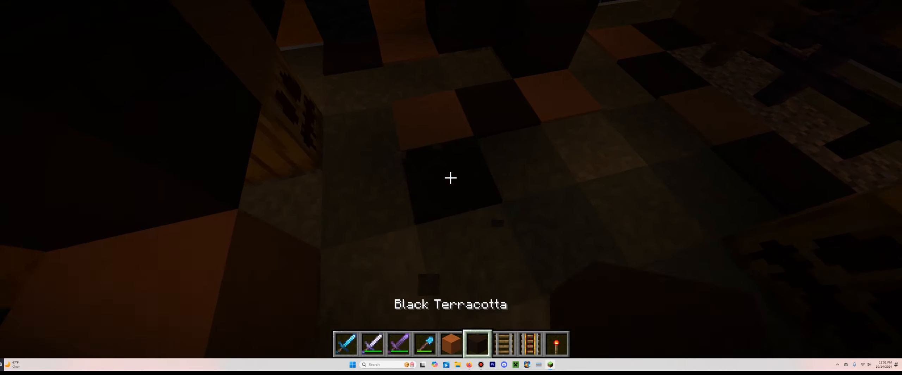
pyautogui.moveTo(451, 178)
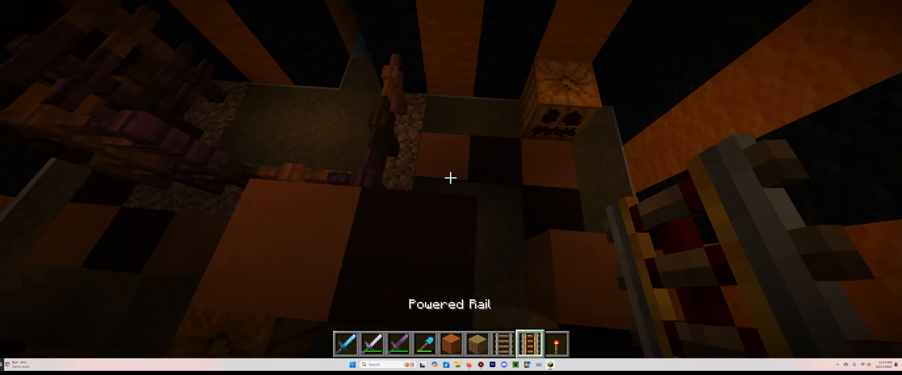
pyautogui.moveTo(450, 178)
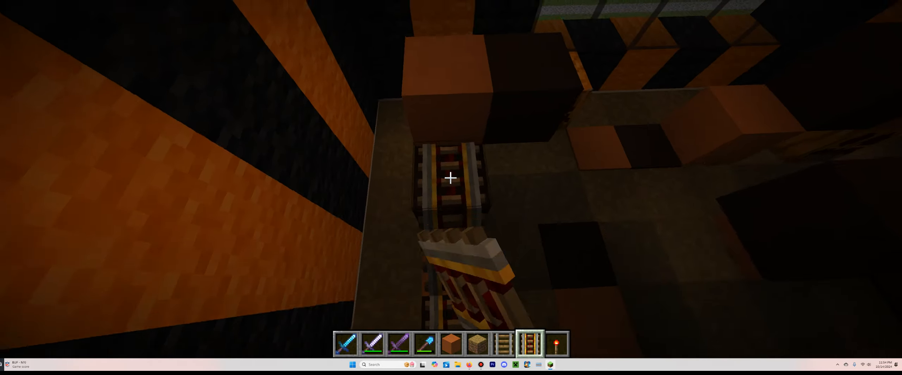
pyautogui.moveTo(451, 178)
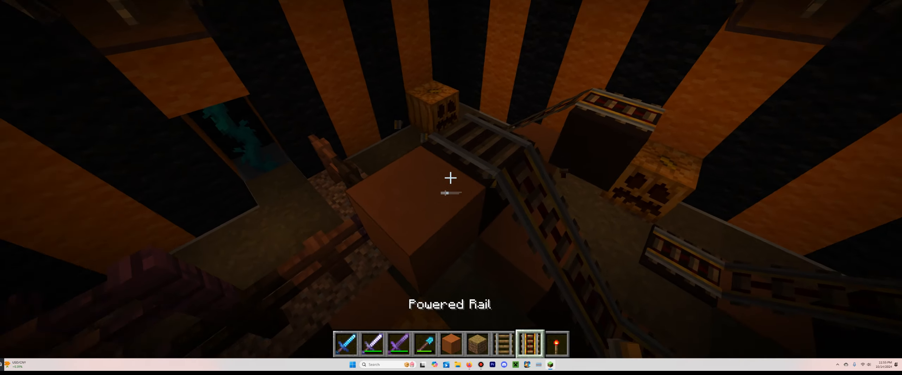
pyautogui.moveTo(451, 177)
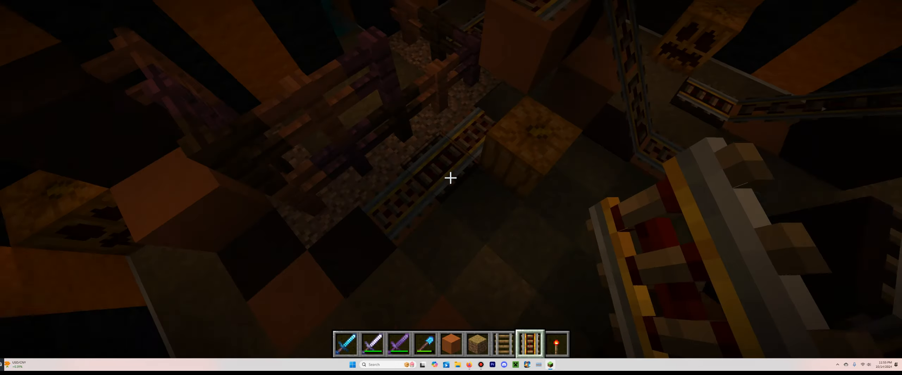
pyautogui.moveTo(451, 178)
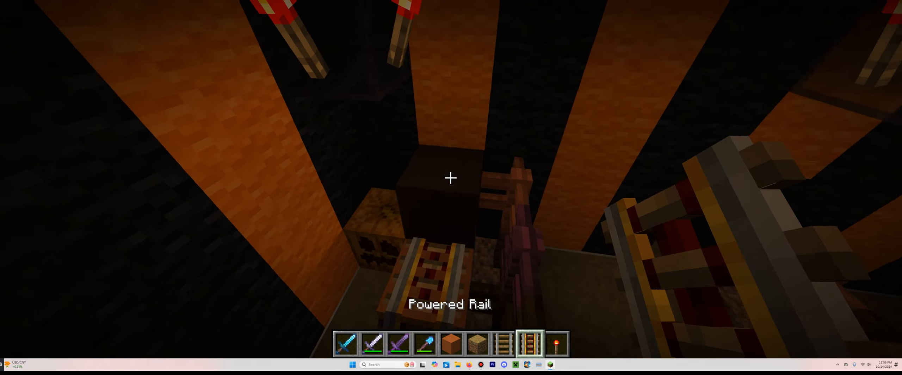
# - Switch to the redstone torch slot after laying the coaster rails
pyautogui.press('9')
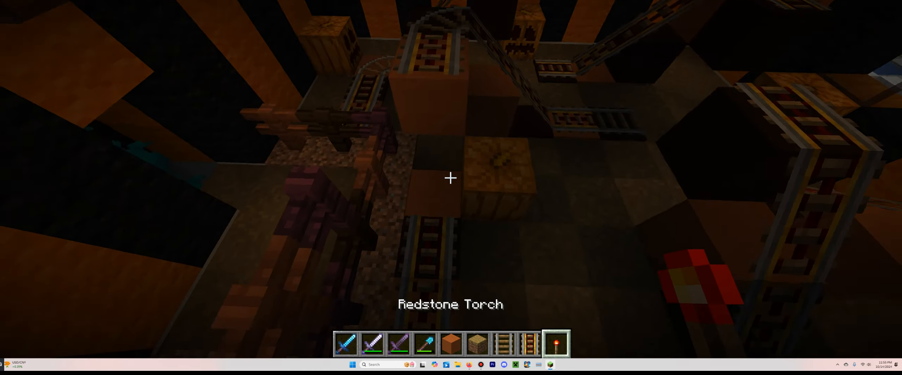
pyautogui.moveTo(450, 178)
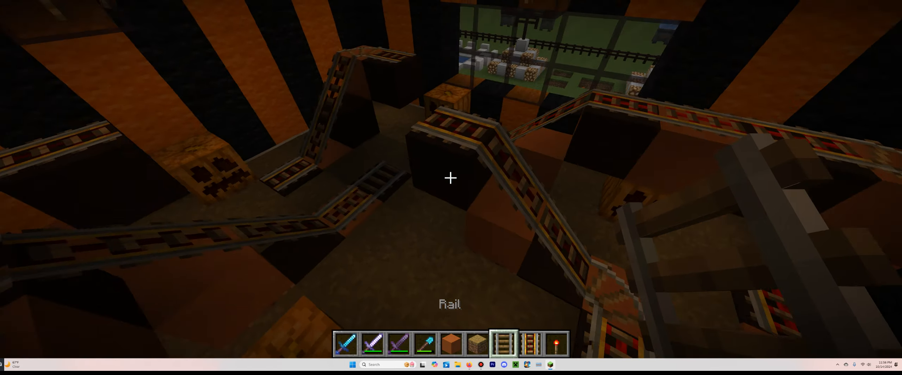
# - Run the gamemode command to toggle between Survival and Creative
pyautogui.press('/')
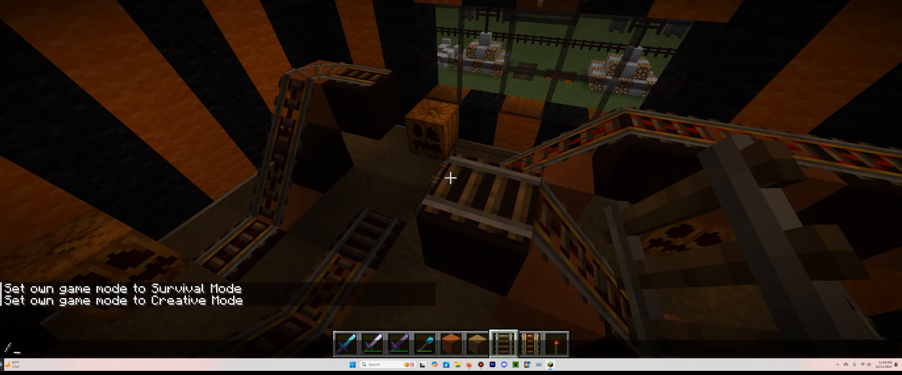
pyautogui.moveTo(451, 178)
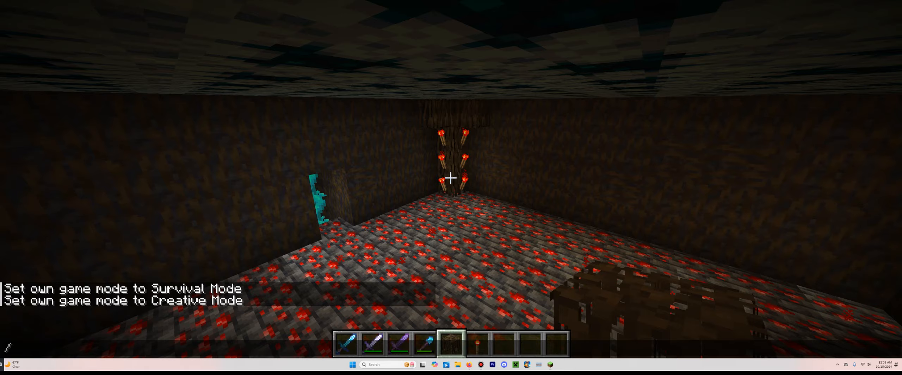
pyautogui.moveTo(451, 178)
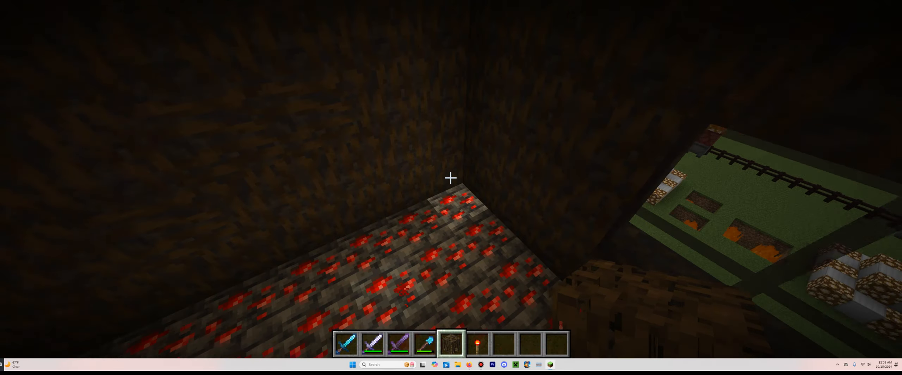
pyautogui.moveTo(451, 178)
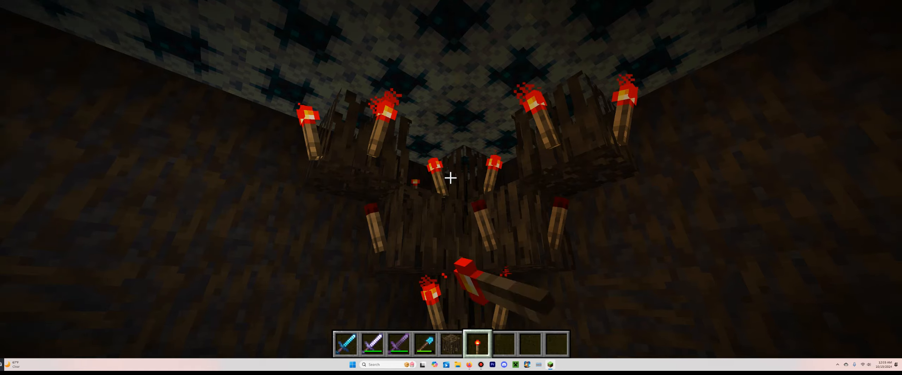
pyautogui.moveTo(450, 178)
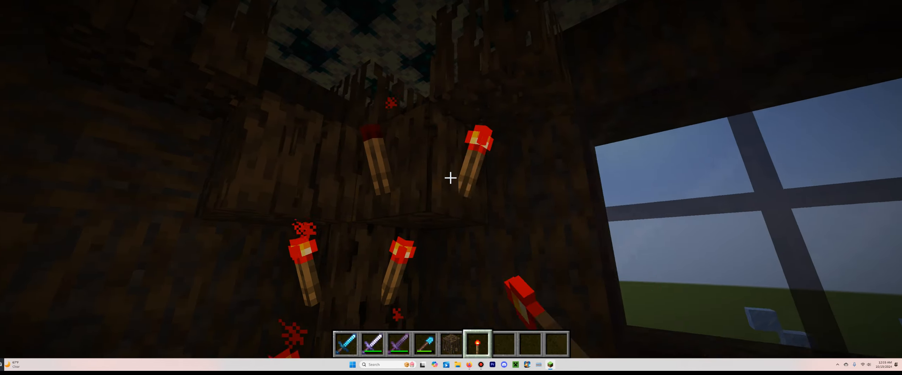
pyautogui.moveTo(450, 178)
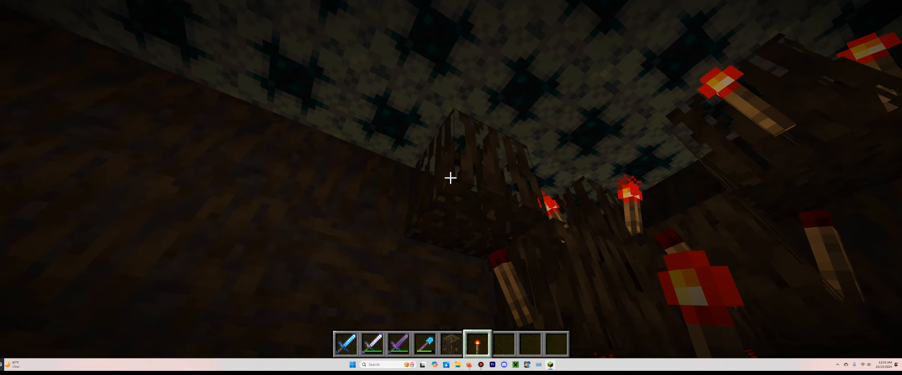
pyautogui.moveTo(450, 178)
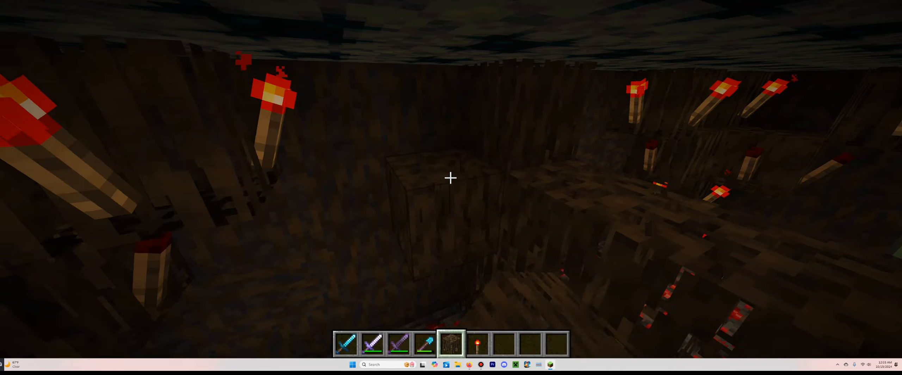
pyautogui.moveTo(450, 177)
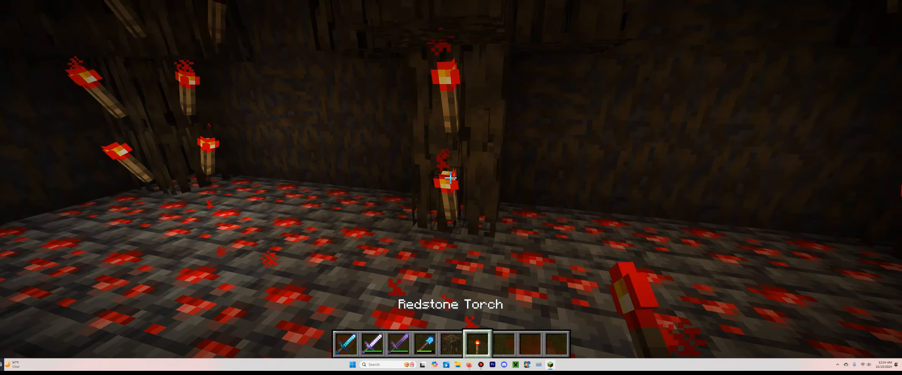
pyautogui.moveTo(450, 177)
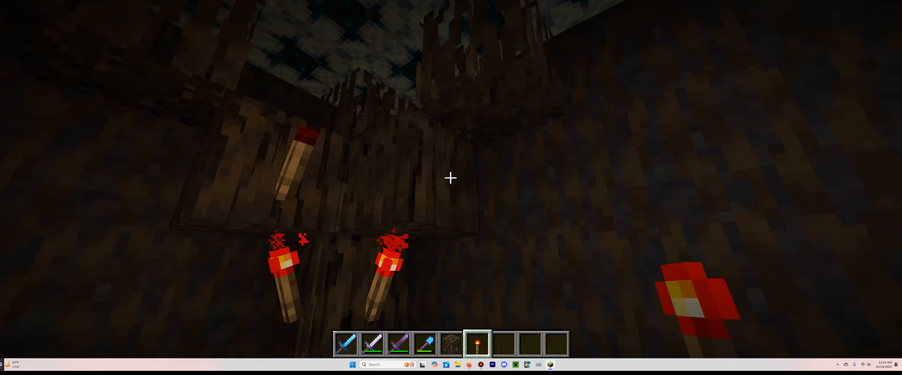
pyautogui.moveTo(450, 178)
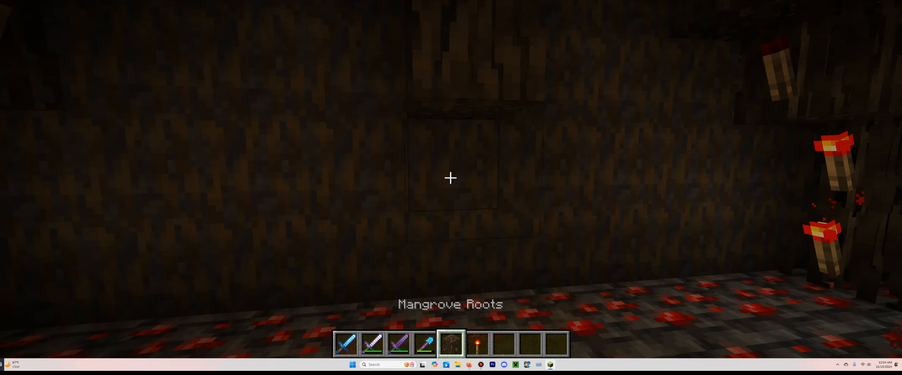
pyautogui.moveTo(451, 177)
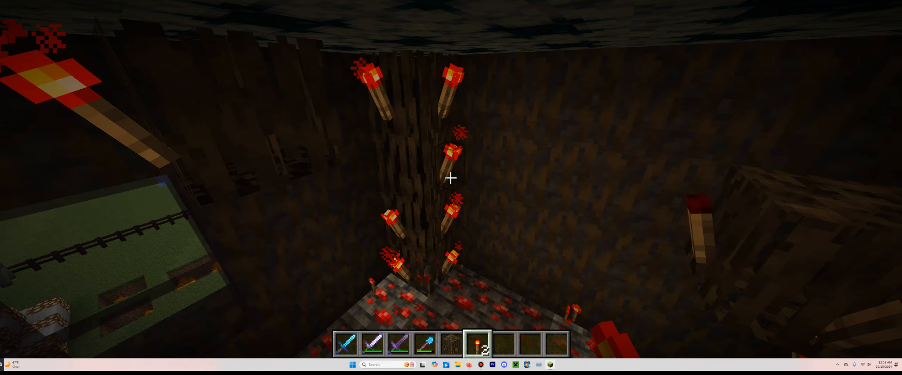
pyautogui.moveTo(451, 178)
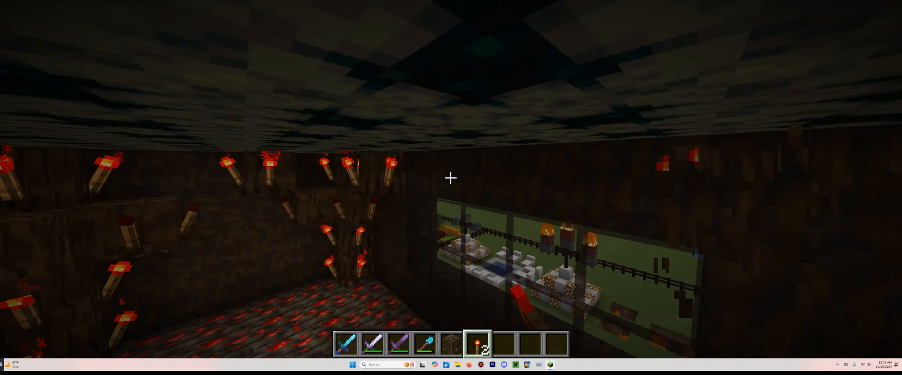
pyautogui.moveTo(450, 178)
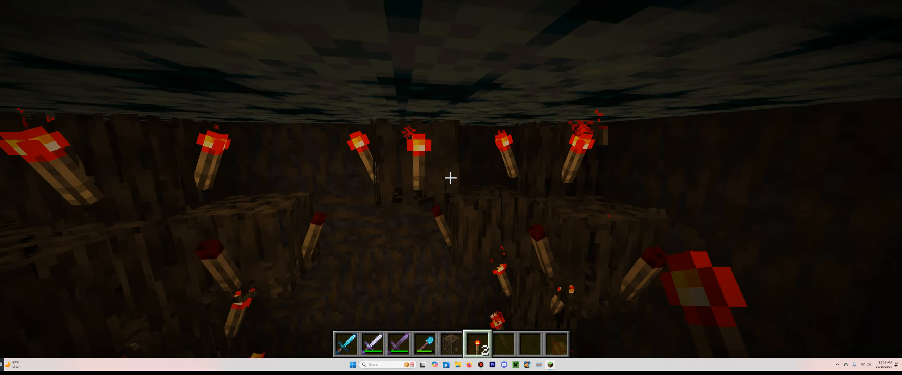
pyautogui.moveTo(451, 178)
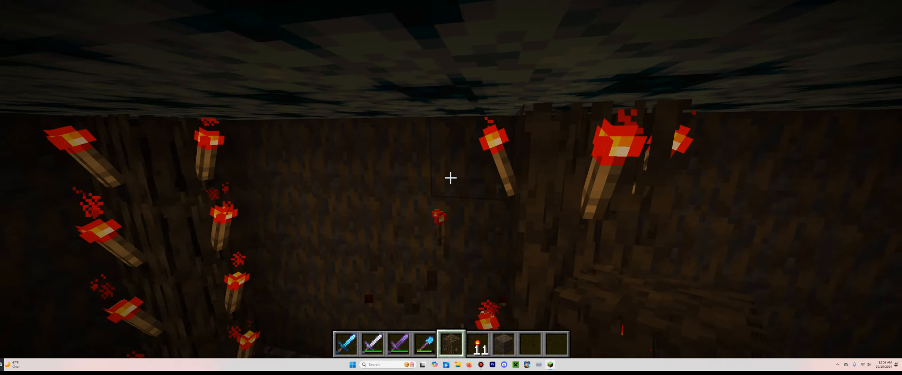
pyautogui.moveTo(450, 178)
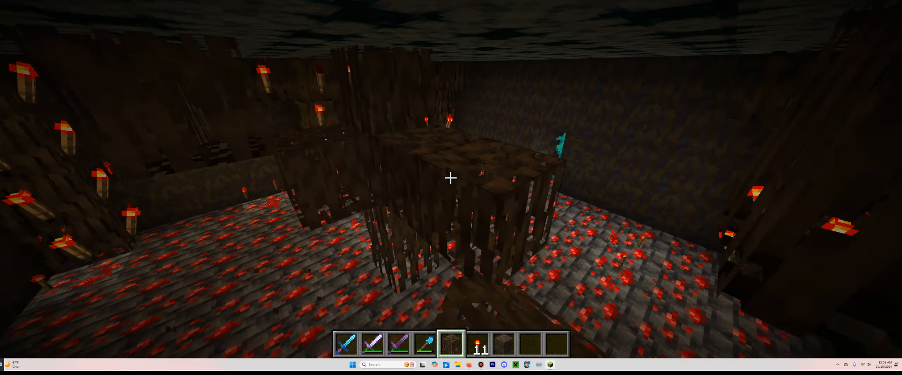
pyautogui.moveTo(451, 178)
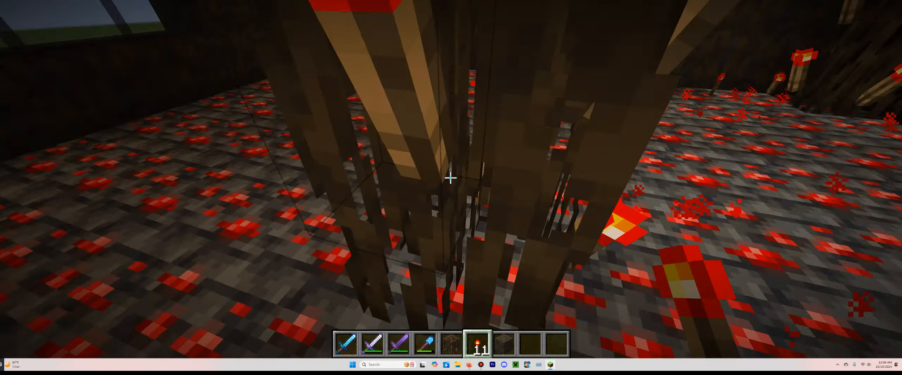
pyautogui.moveTo(451, 177)
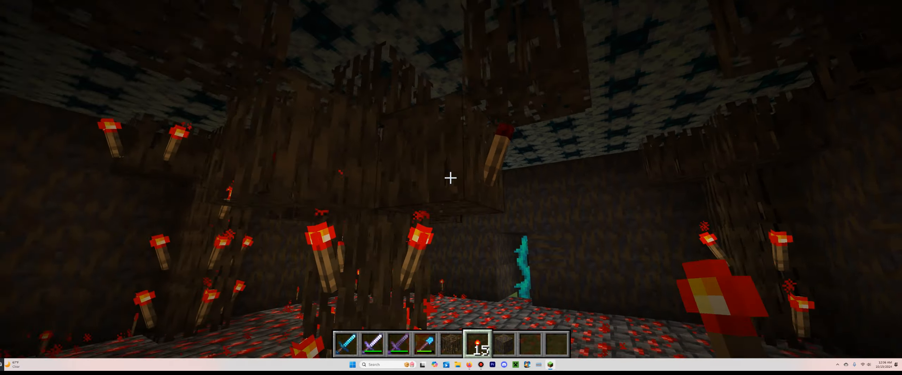
pyautogui.moveTo(450, 177)
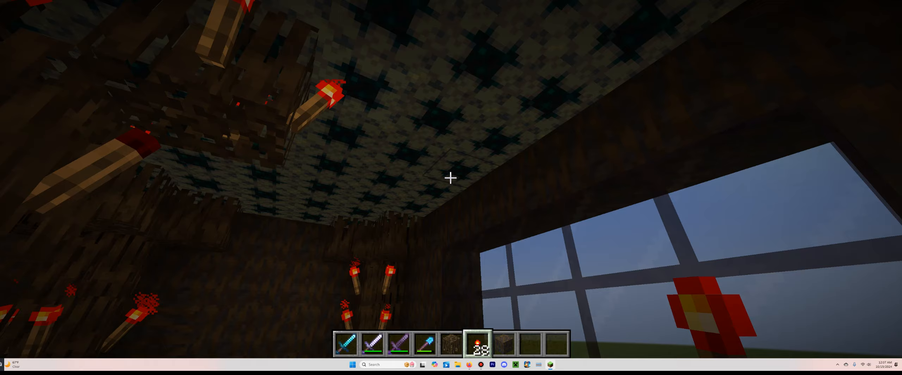
pyautogui.moveTo(451, 178)
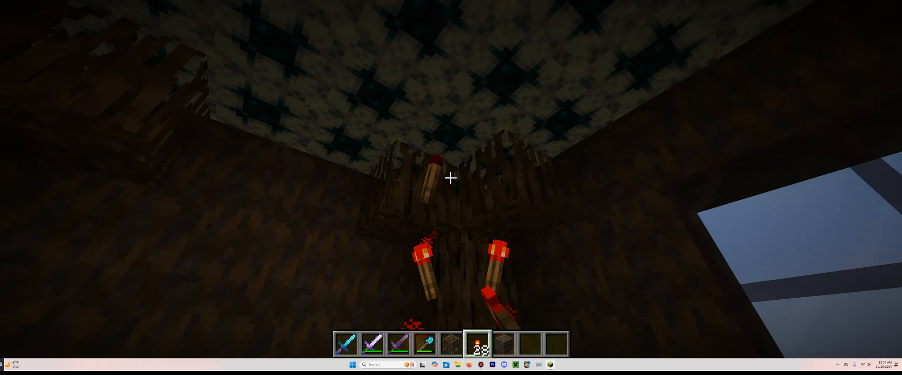
pyautogui.moveTo(451, 178)
pyautogui.write('/')
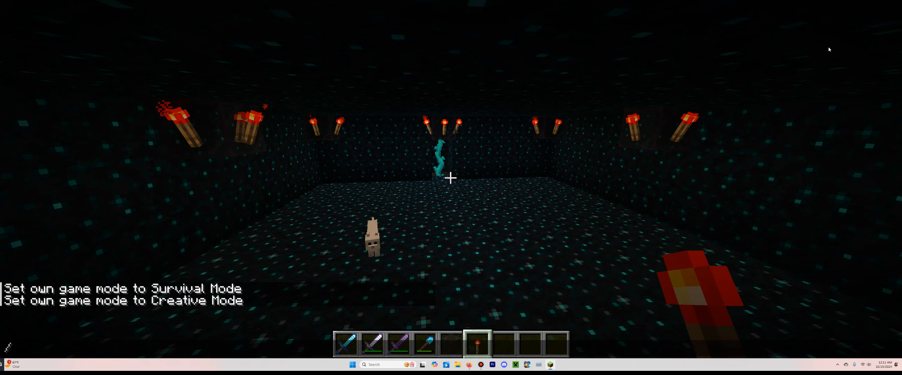
# - Bring up the creative inventory inside the dark sculk room
pyautogui.press('e')
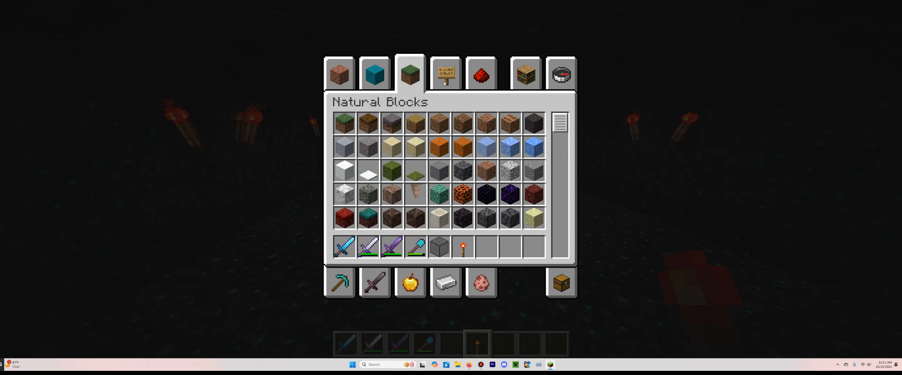
# - Browse the Functional Blocks paintings and take a skeleton painting into the hotbar
pyautogui.click(446, 73)
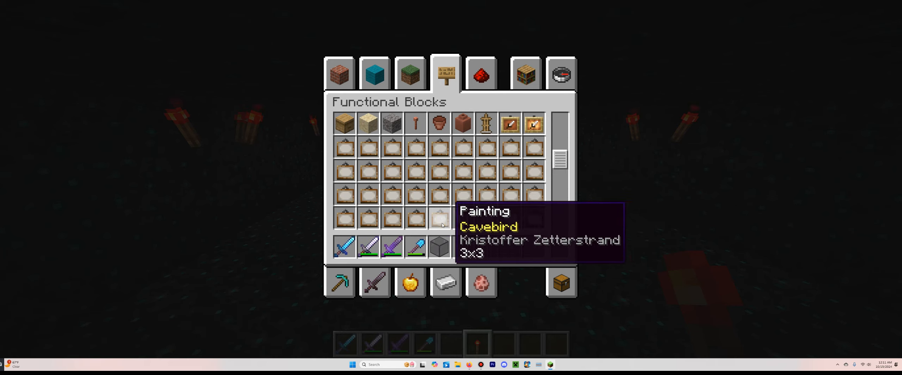
pyautogui.moveTo(485, 195)
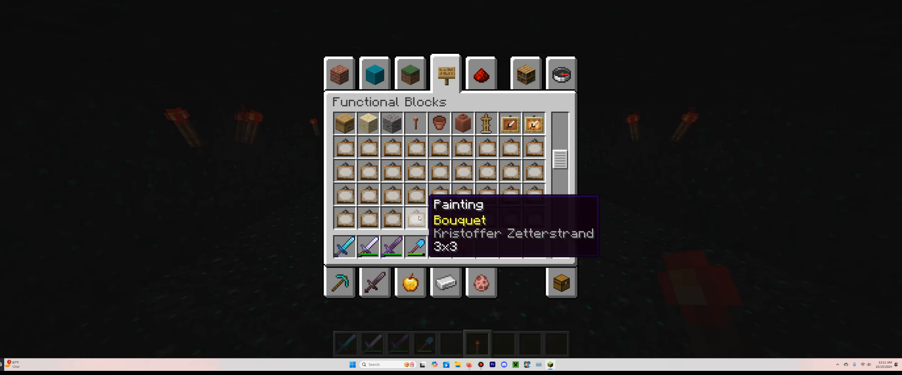
pyautogui.scroll(-3)
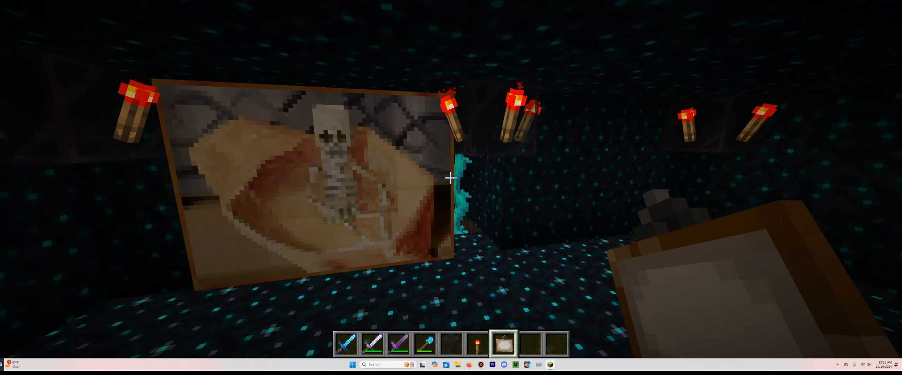
pyautogui.moveTo(451, 178)
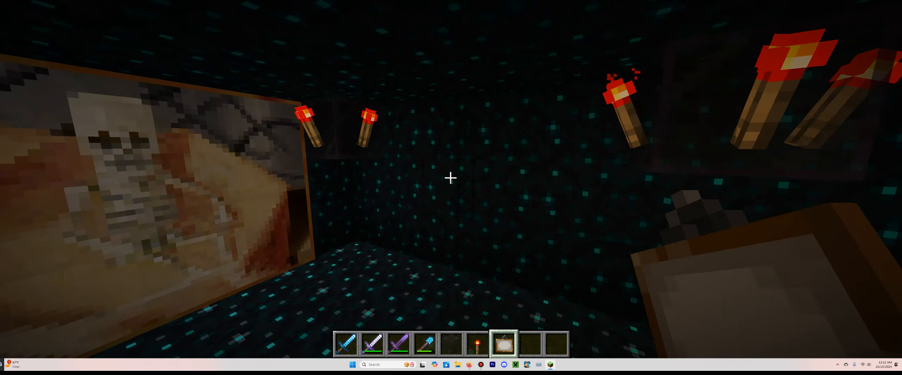
pyautogui.moveTo(451, 178)
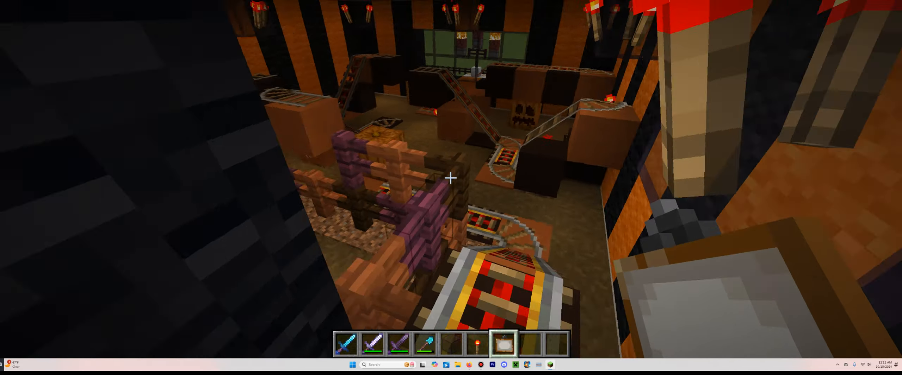
pyautogui.moveTo(451, 178)
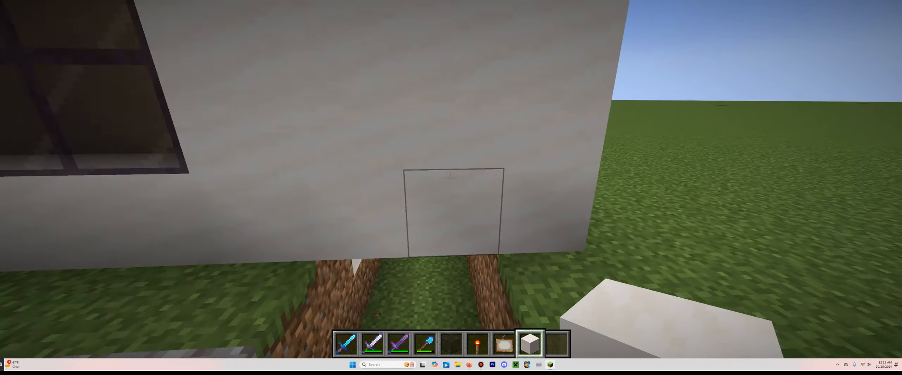
# - Check the inventory outside the white-walled Halloween building
pyautogui.press('e')
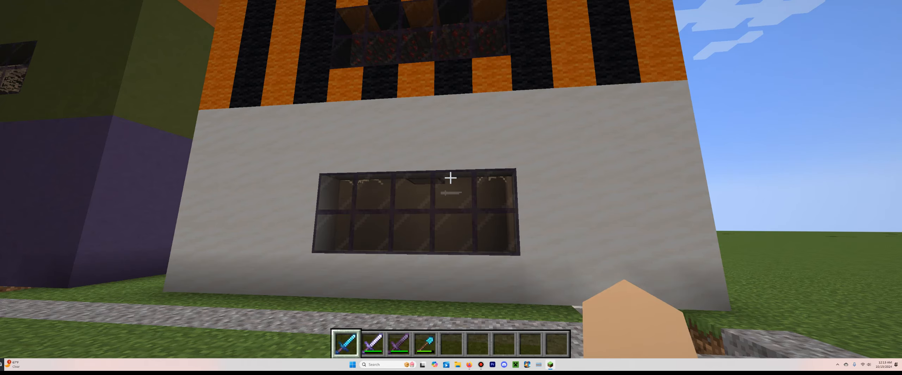
pyautogui.press('e')
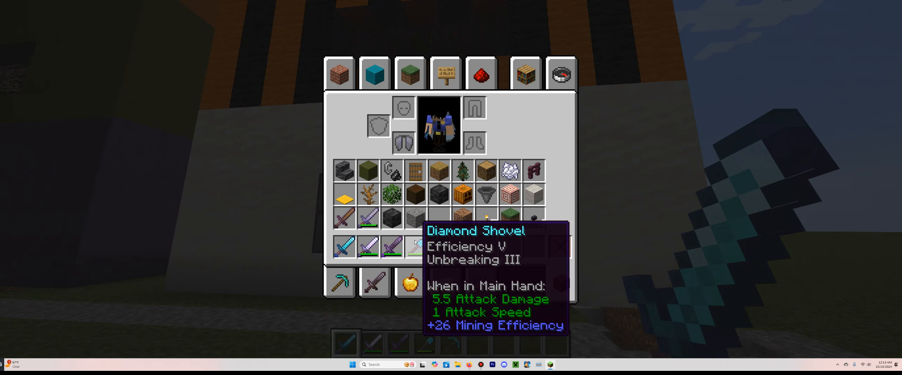